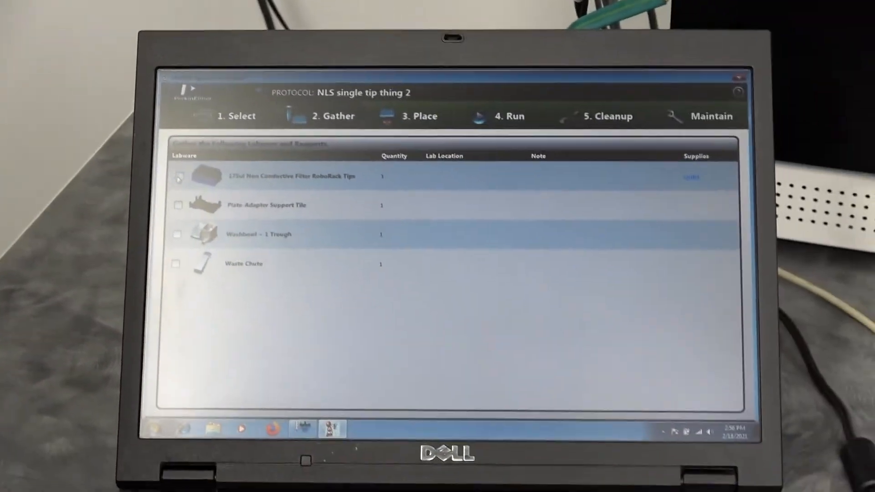
- Mark the RoboRack Tips rack as gathered on the Gather checklist
{"action": "left_click", "coordinate": [178, 176]}
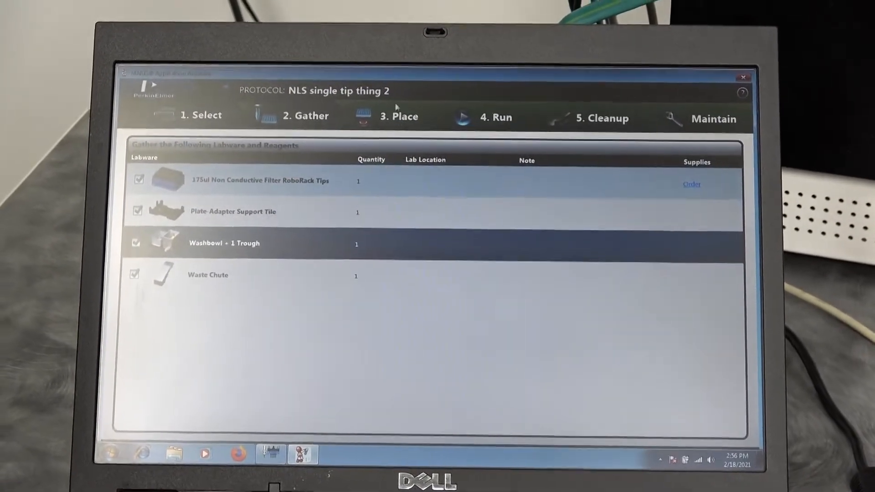
- On the Place stage, confirm the support tile and tip rack at C1 and the waste chute at G7
{"action": "left_click", "coordinate": [398, 116]}
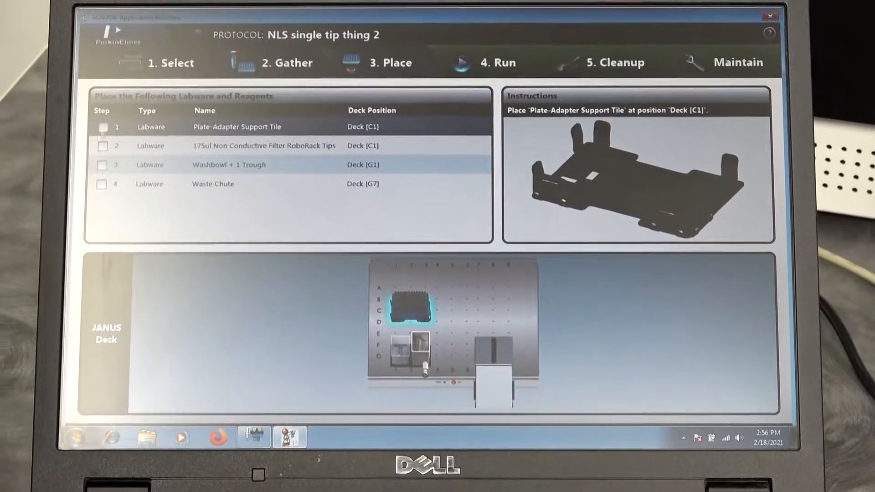
{"action": "left_click", "coordinate": [103, 127]}
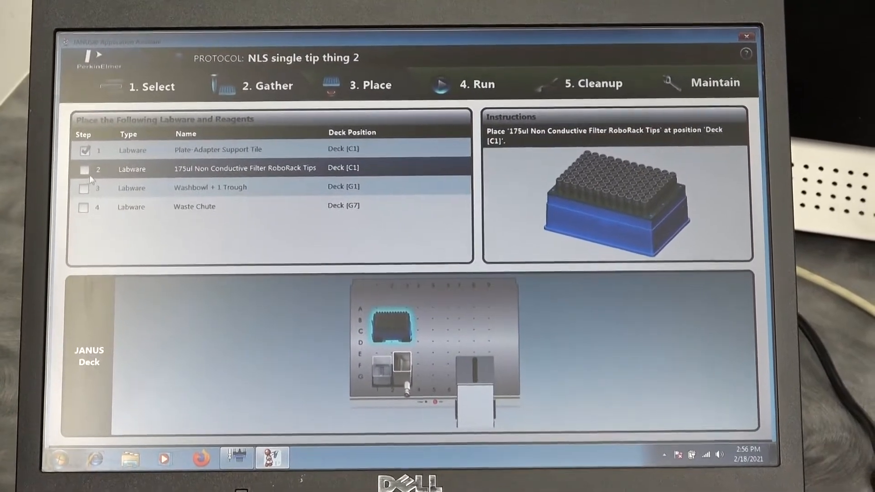
{"action": "left_click", "coordinate": [84, 167]}
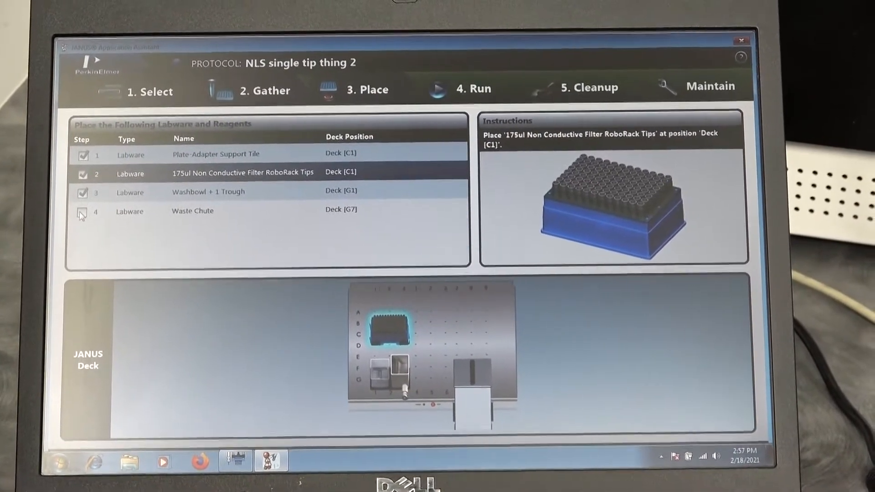
{"action": "left_click", "coordinate": [83, 210]}
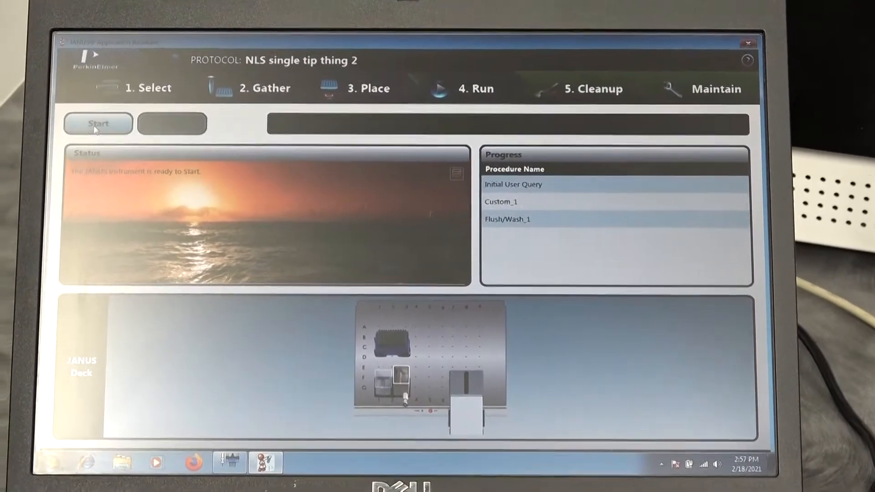
- Start the NLS single tip thing 2 protocol run on the instrument
{"action": "left_click", "coordinate": [97, 123]}
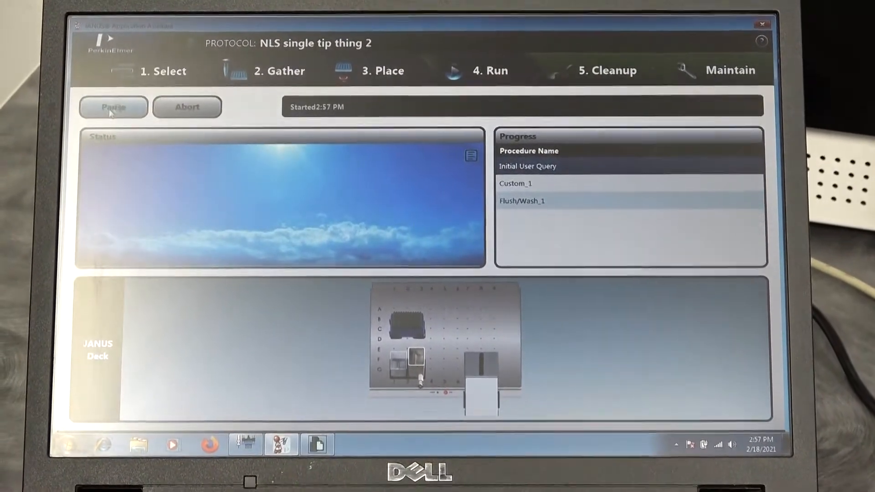